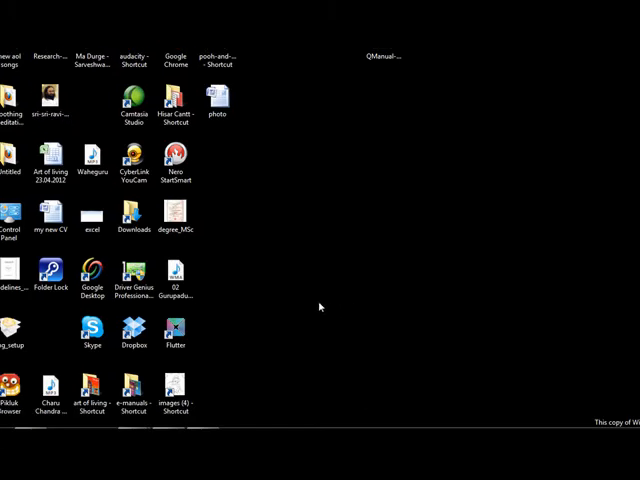
mouse_move(256, 200)
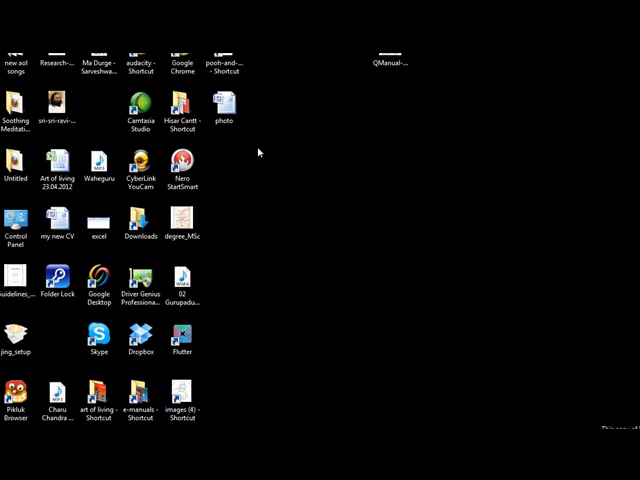
mouse_move(280, 152)
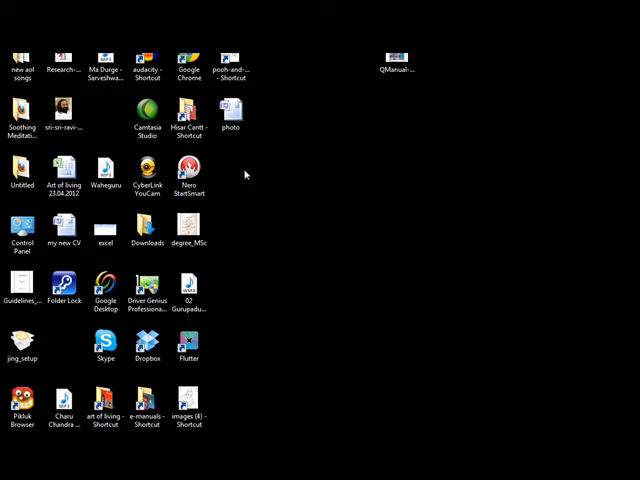
mouse_move(256, 250)
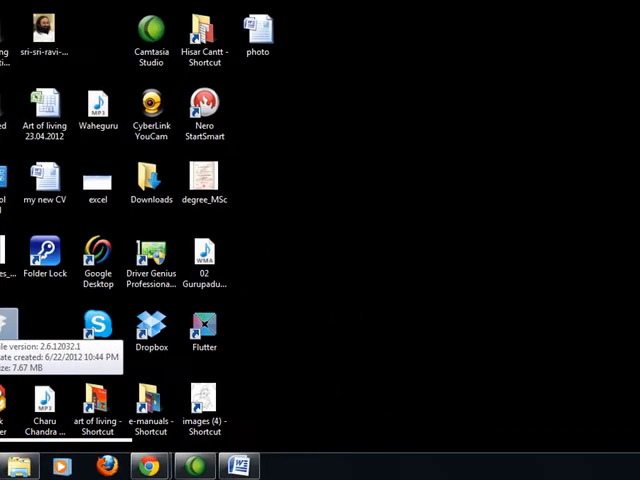
Step: Start an area capture from Jing's sun and name the image "samp..."
left_click(582, 466)
type("sample")
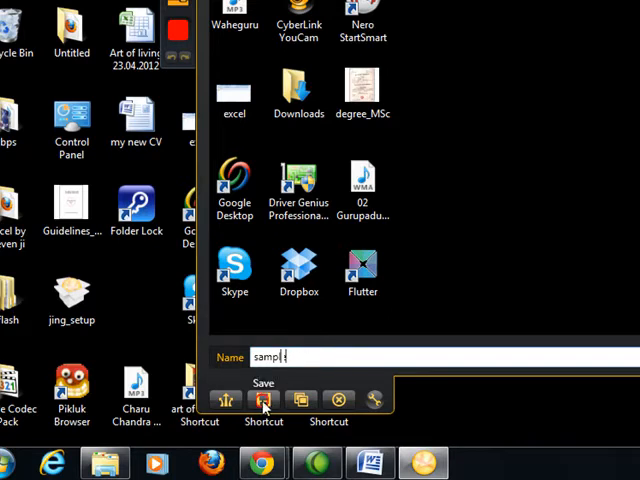
Step: Save the capture as "sample" on the desktop and view it
left_click(264, 400)
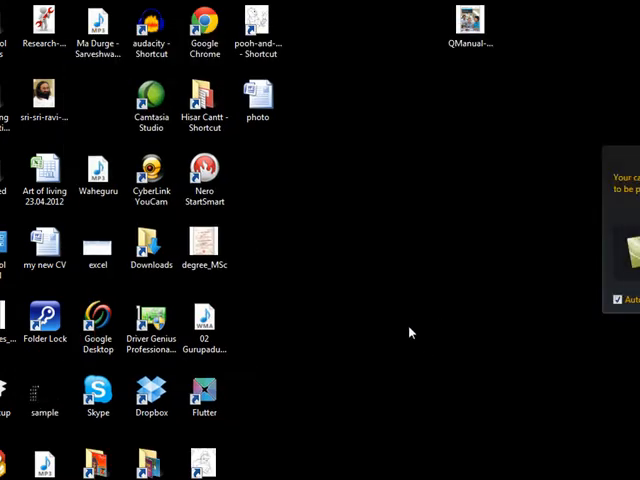
scroll("down", 3)
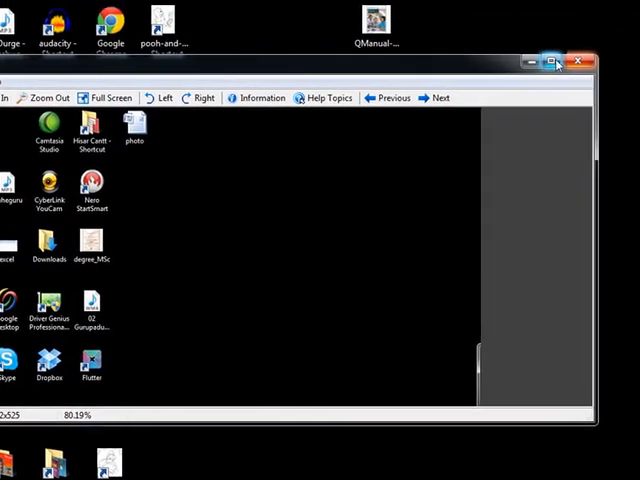
Step: Close Windows Photo Viewer to return to the desktop
left_click(584, 62)
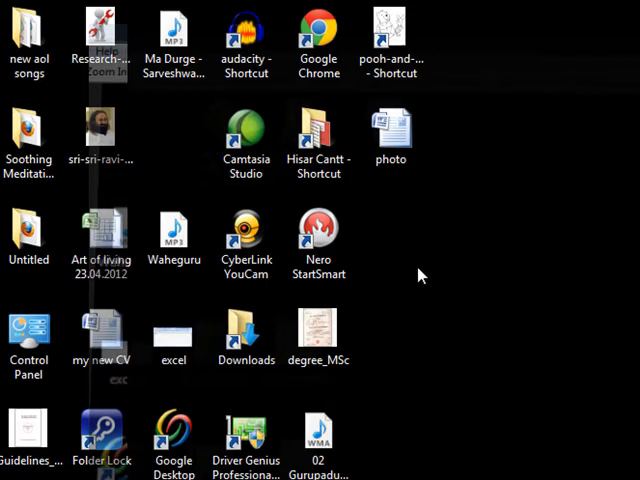
right_click(420, 276)
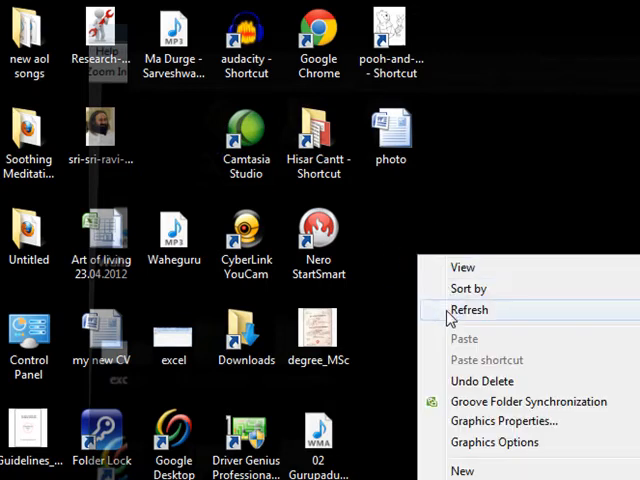
left_click(468, 310)
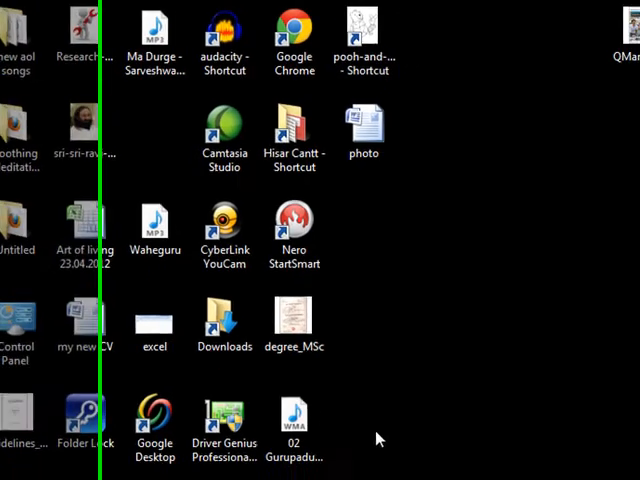
scroll("down", 3)
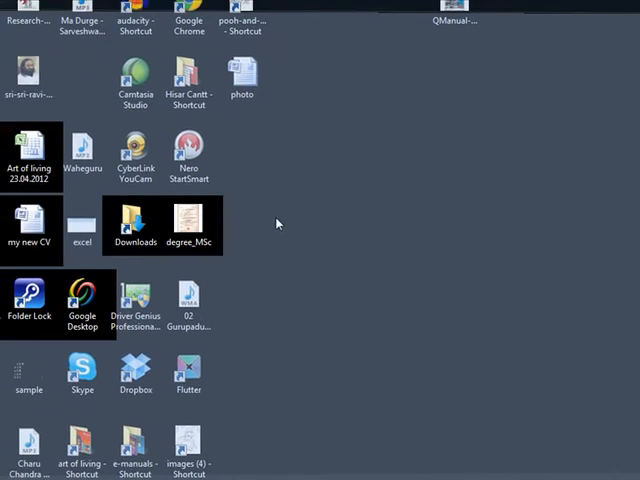
mouse_move(300, 210)
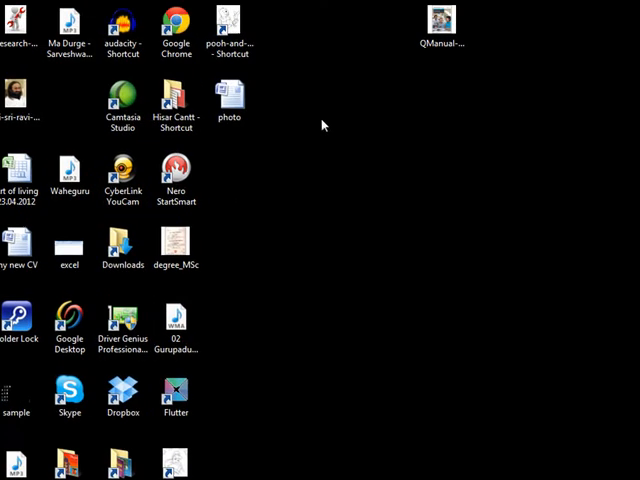
mouse_move(330, 132)
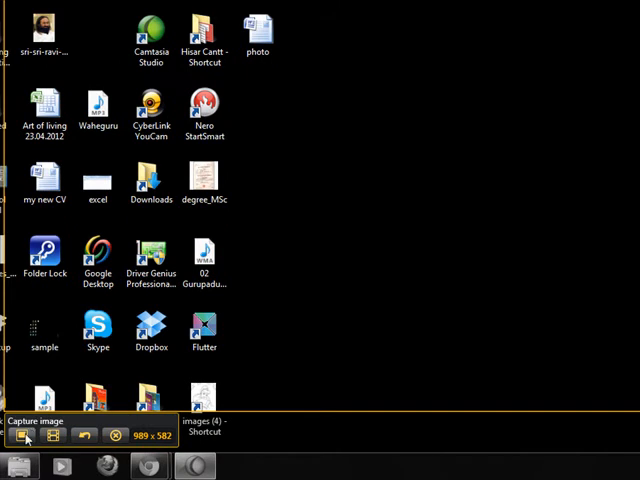
mouse_move(52, 434)
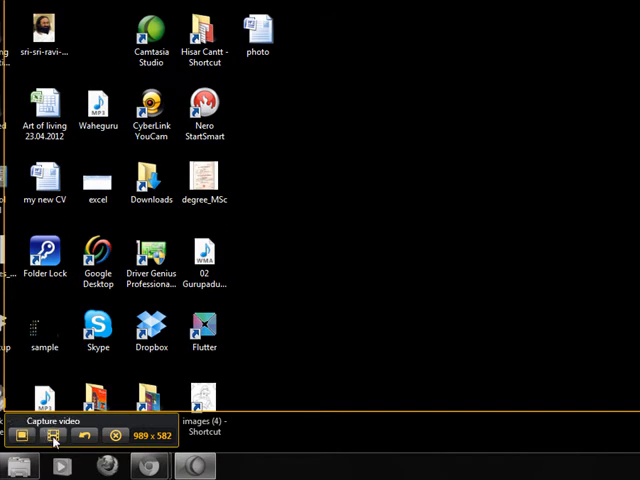
Step: Start recording the selected area as video and refresh the desktop
left_click(52, 436)
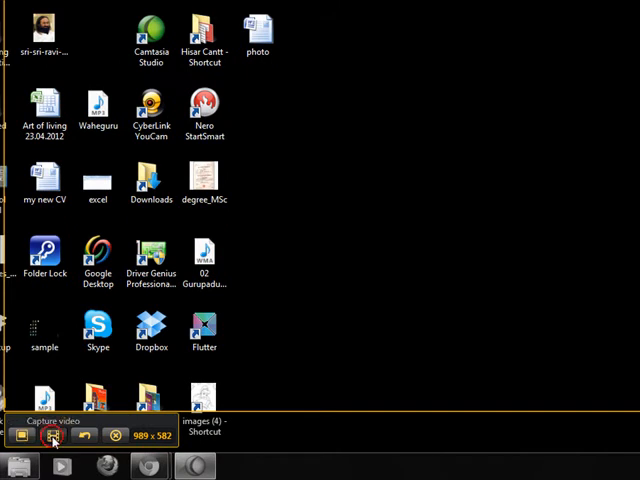
left_click(52, 436)
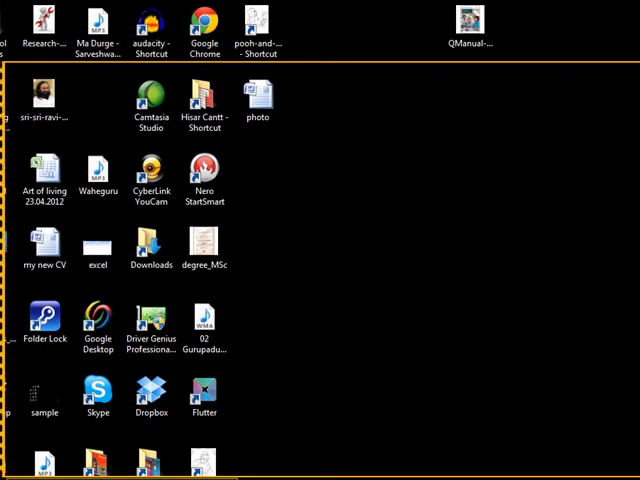
mouse_move(304, 52)
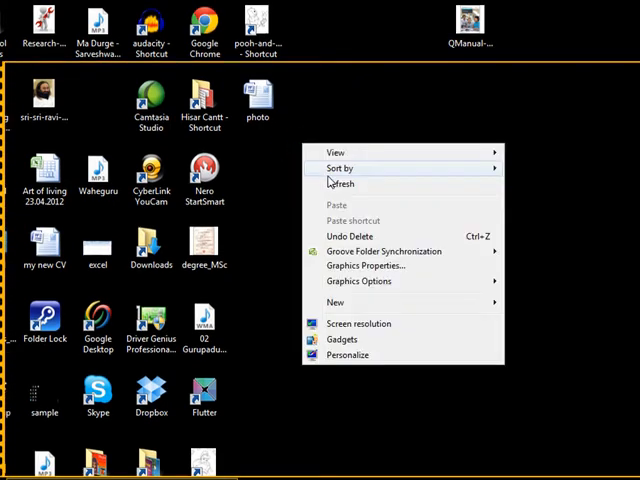
left_click(342, 184)
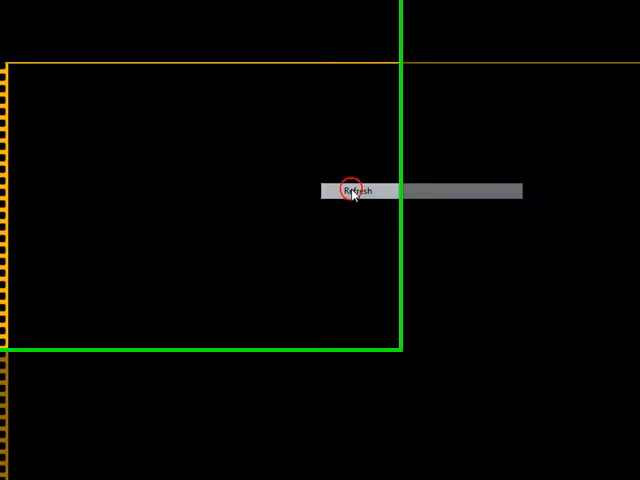
left_click(360, 190)
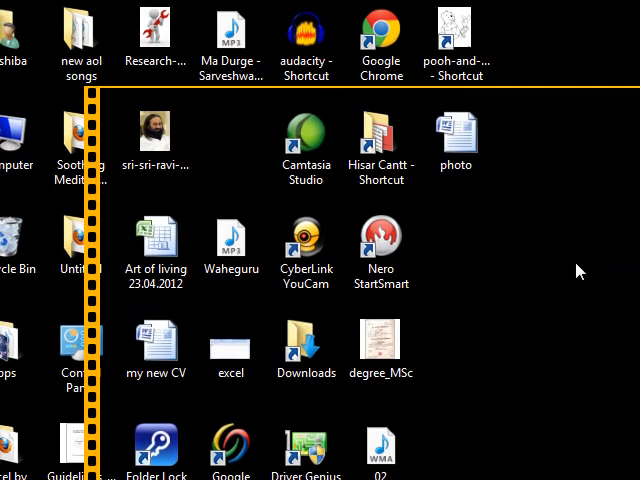
mouse_move(564, 288)
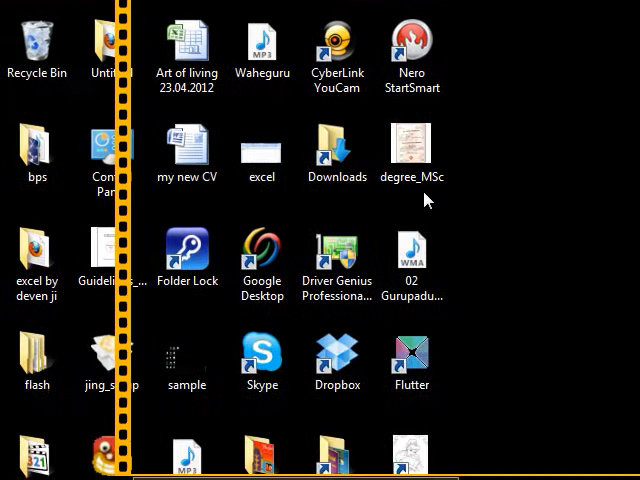
Step: Select and open the degree_MSc item during recording, then clear the desktop selection
left_click(412, 156)
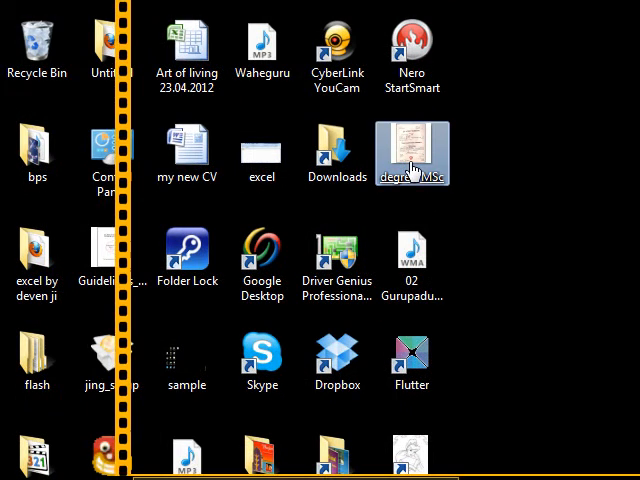
left_click(412, 150)
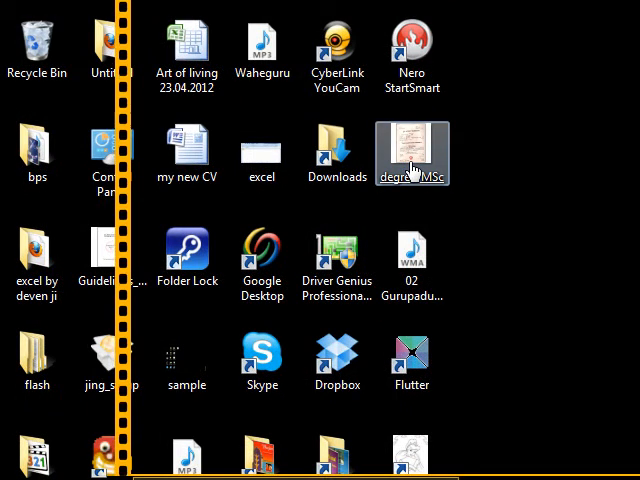
double_click(412, 150)
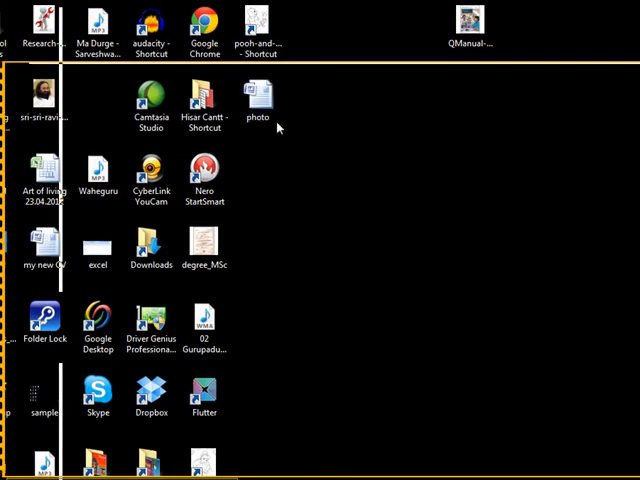
left_click(258, 100)
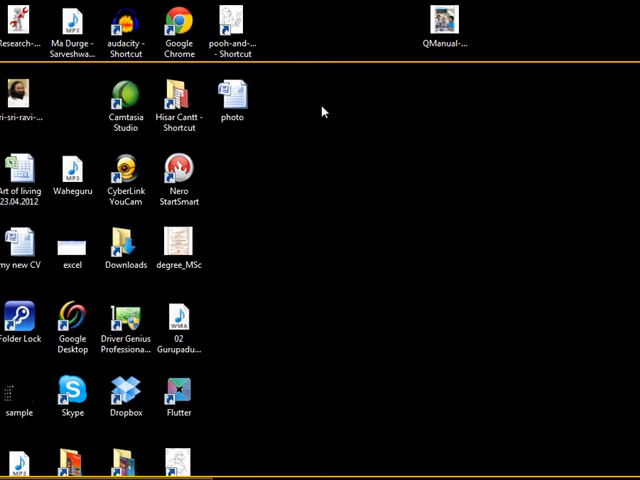
mouse_move(324, 140)
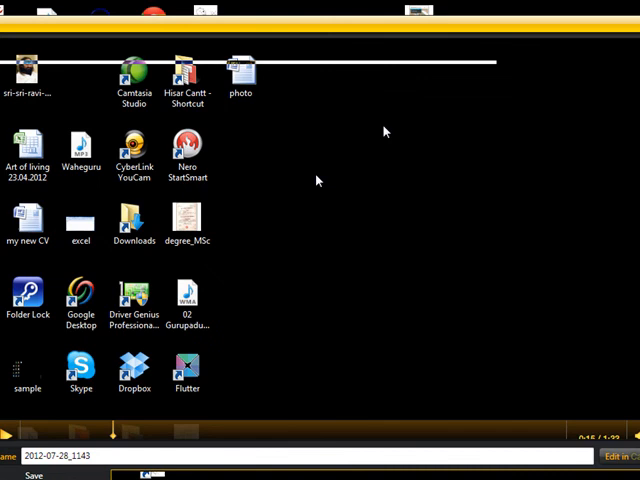
mouse_move(378, 128)
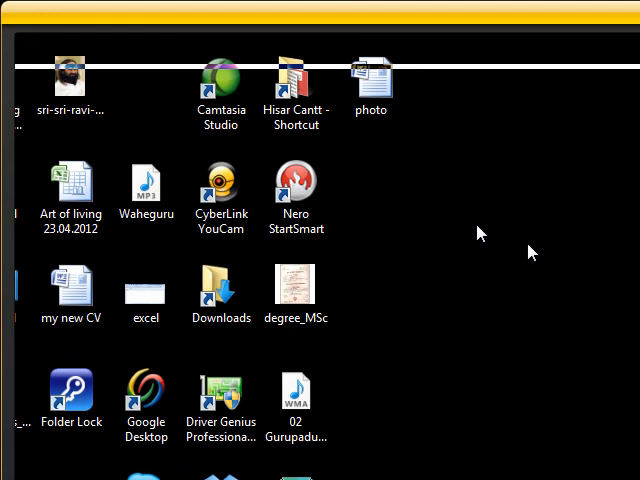
mouse_move(538, 184)
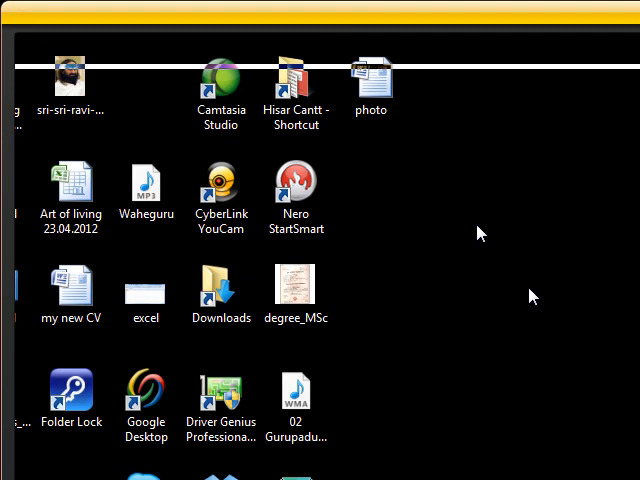
mouse_move(478, 298)
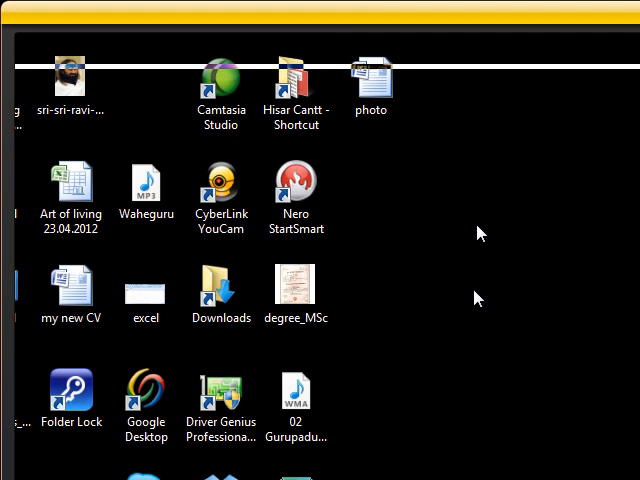
mouse_move(490, 244)
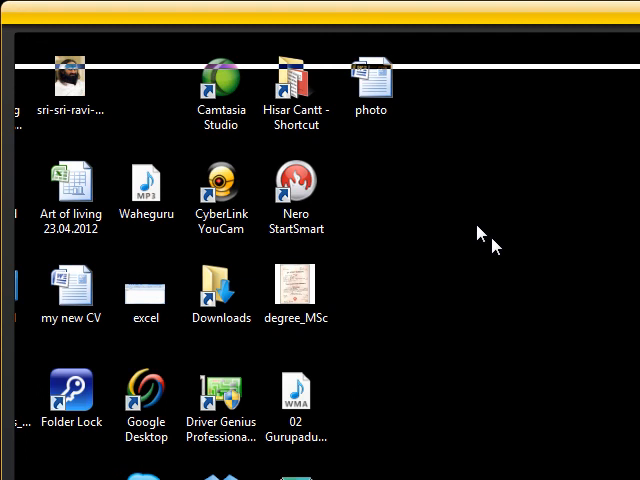